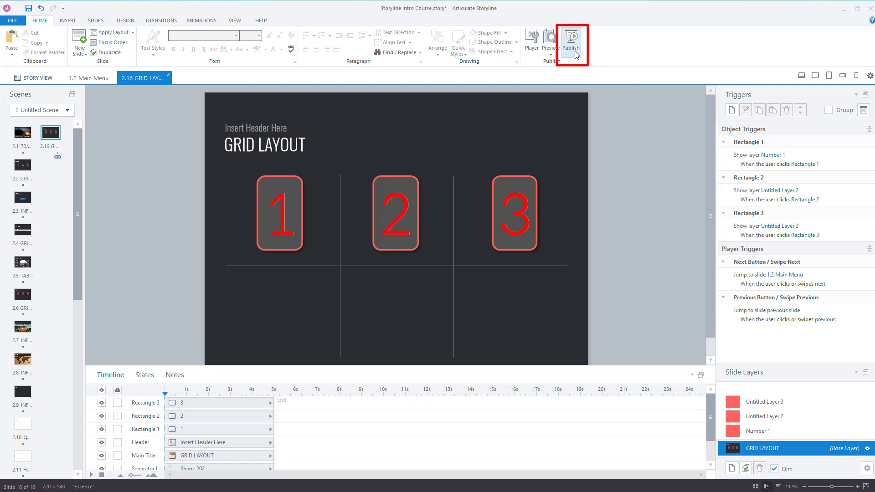
Open the Publish dialog for the Storyline Intro Course from the Home ribbon
left_click(571, 45)
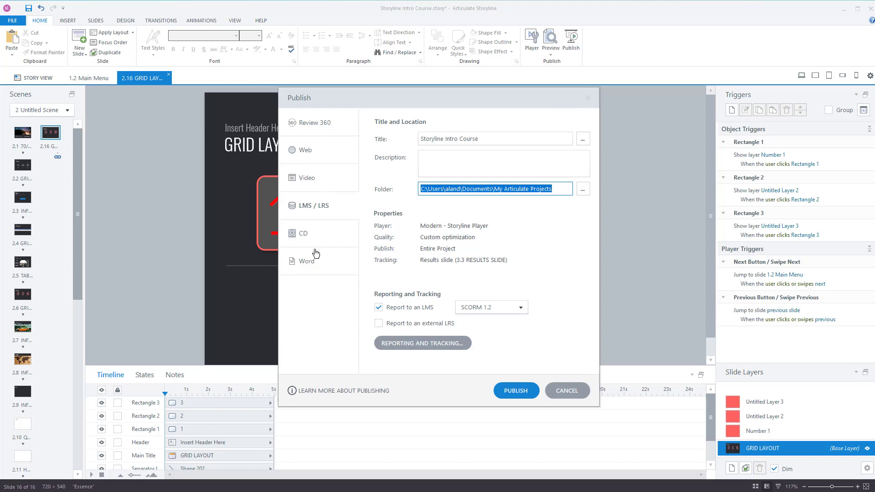
Switch the publish destination to Review 360, creating a new item named Storyline Intro Course
left_click(315, 122)
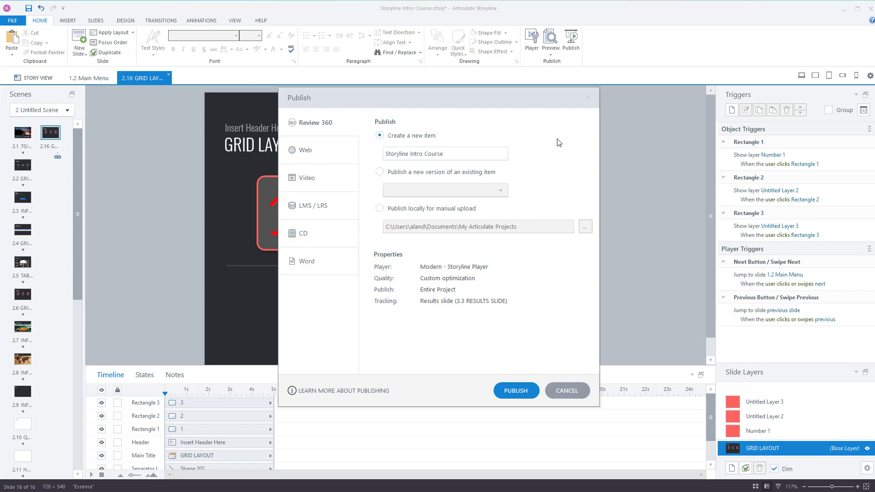
mouse_move(489, 213)
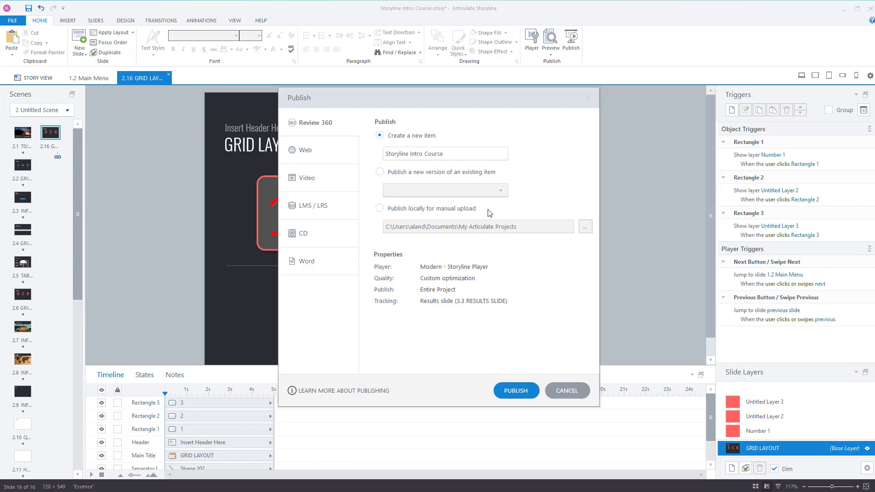
Return to the LMS/LRS options, select the whole course title and review the Player property
left_click(309, 205)
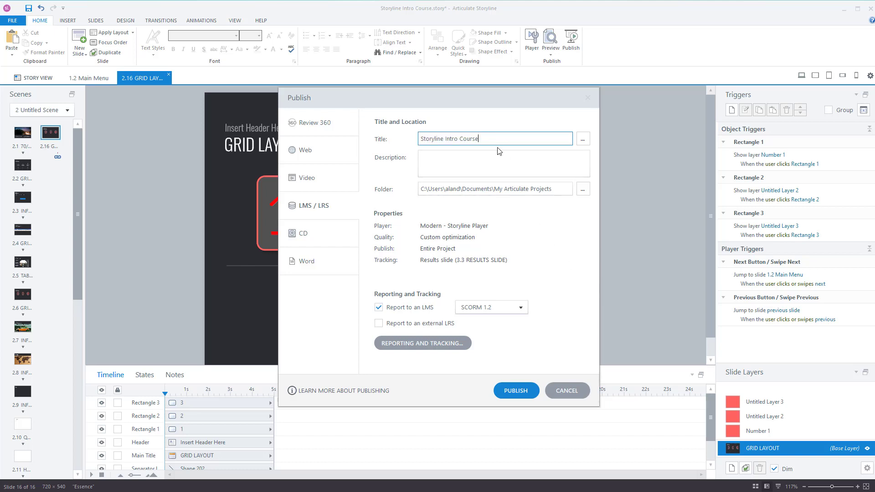
triple_click(494, 138)
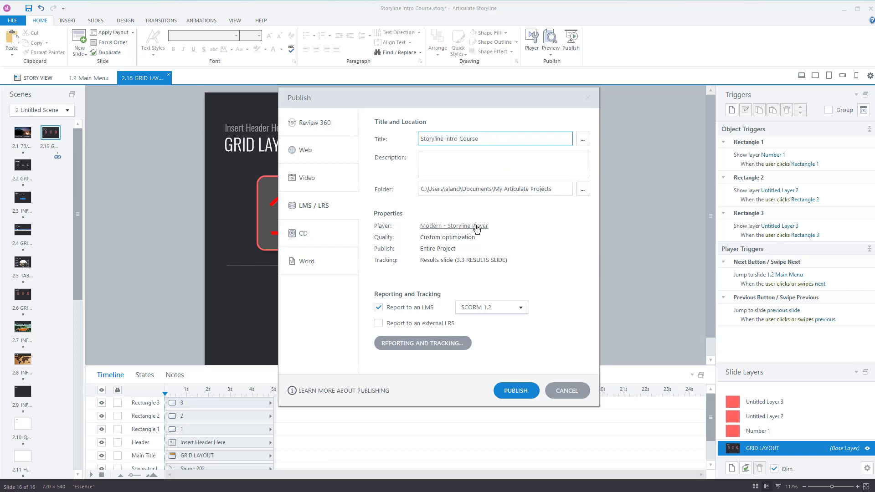
left_click(453, 226)
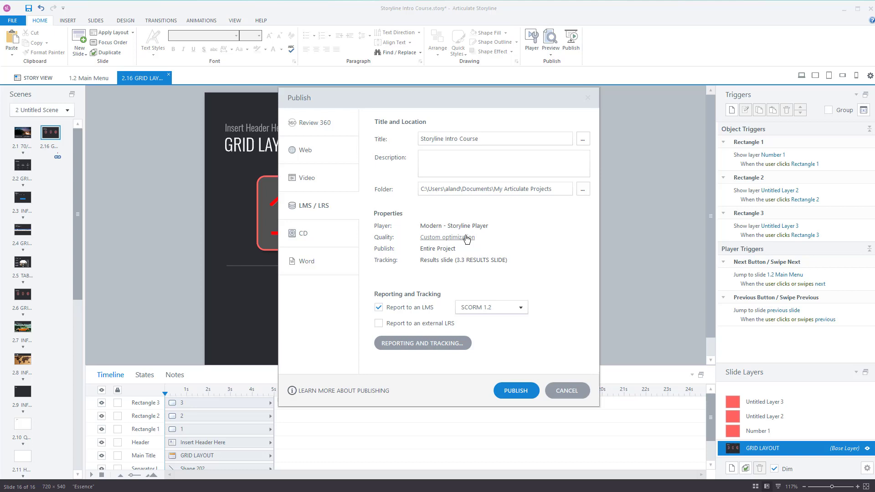
In Publish Quality, try the Standard preset then choose Custom with video 9 and images 100%
left_click(446, 237)
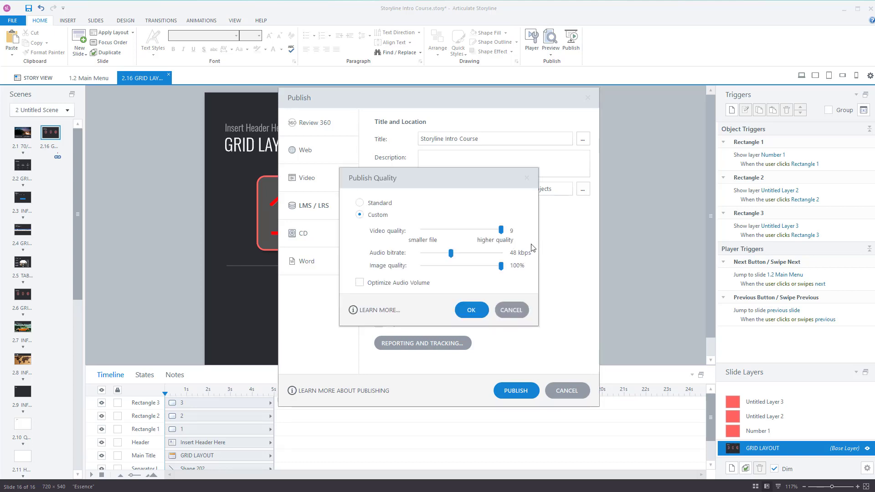
left_click(360, 202)
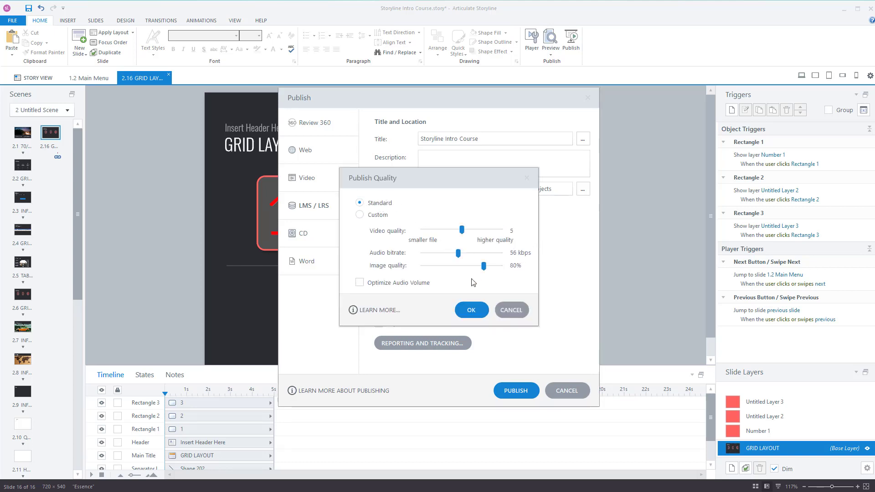
mouse_move(399, 245)
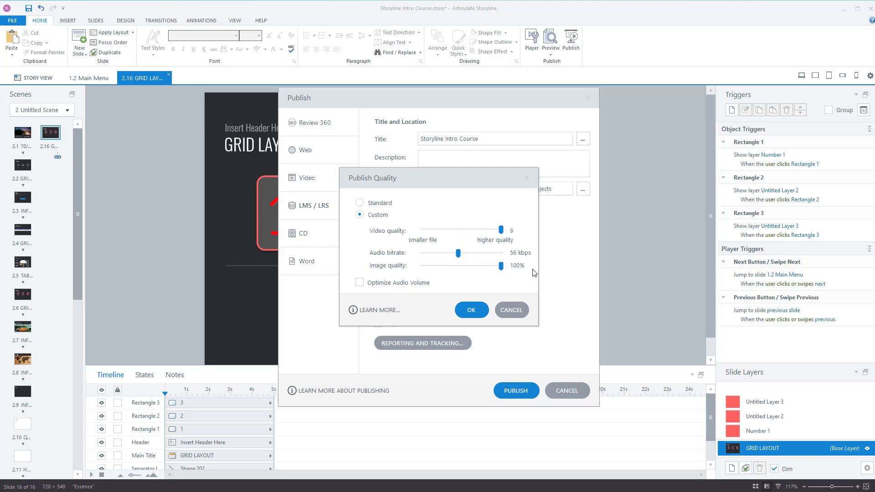
mouse_move(419, 264)
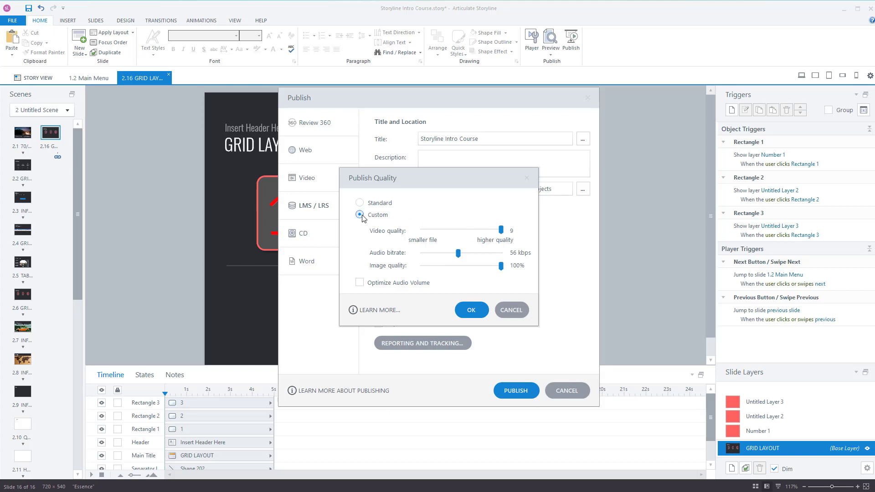
left_click(359, 215)
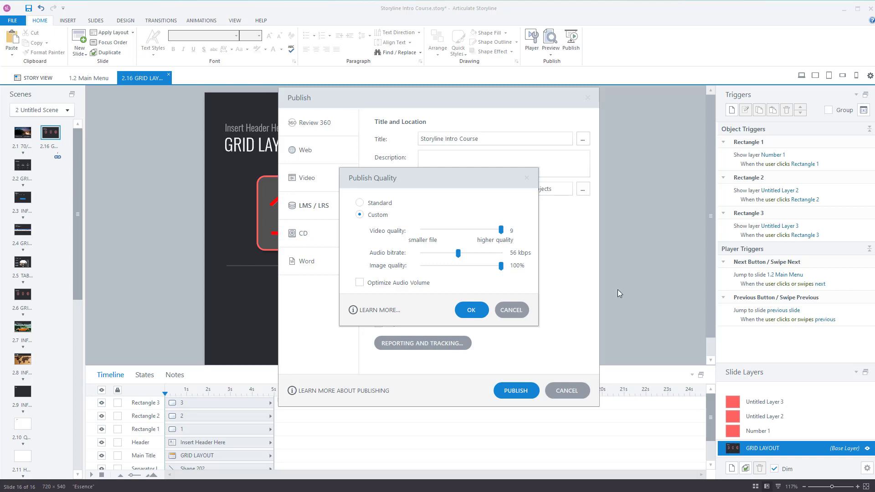
mouse_move(593, 331)
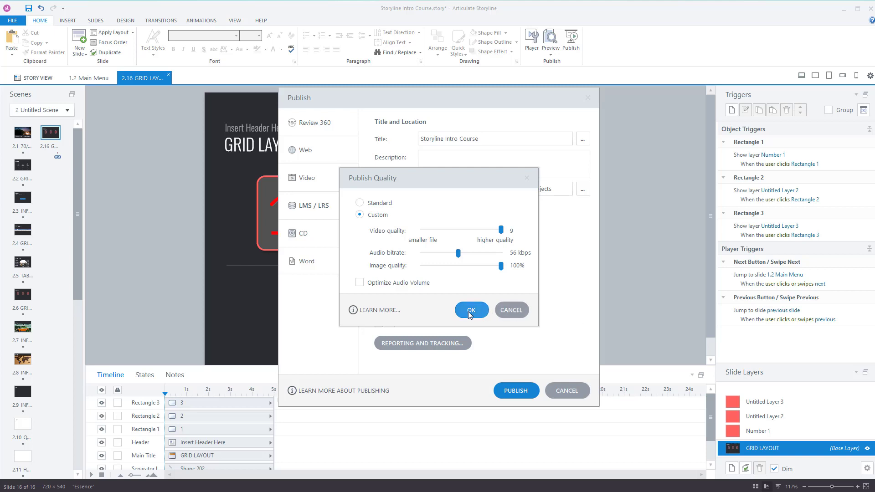
Confirm the custom quality and keep SCORM 1.2 as the LMS tracking standard
left_click(470, 310)
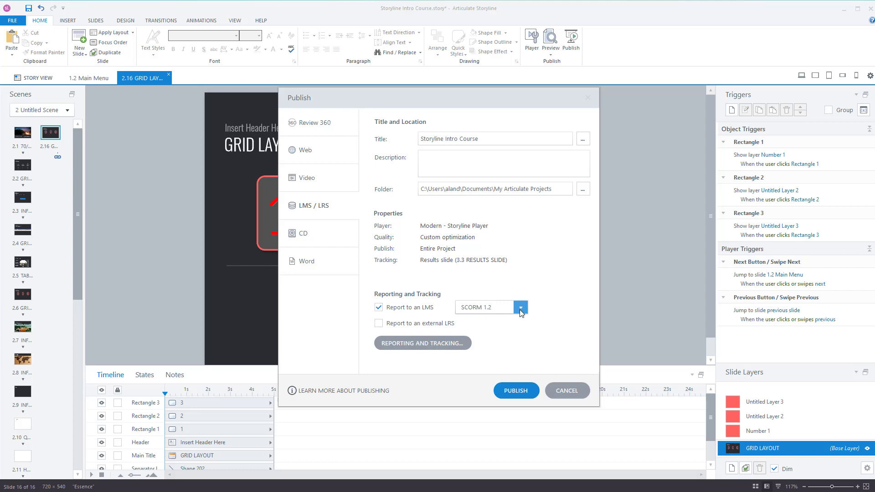
left_click(520, 307)
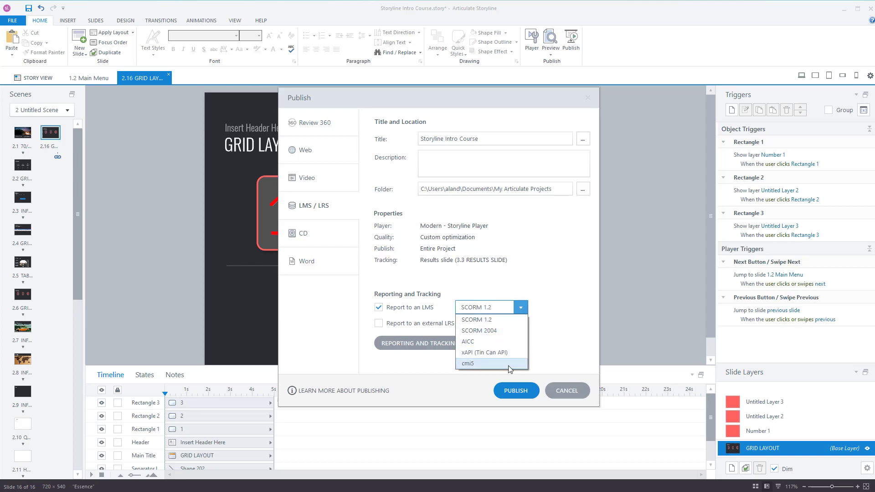
mouse_move(491, 319)
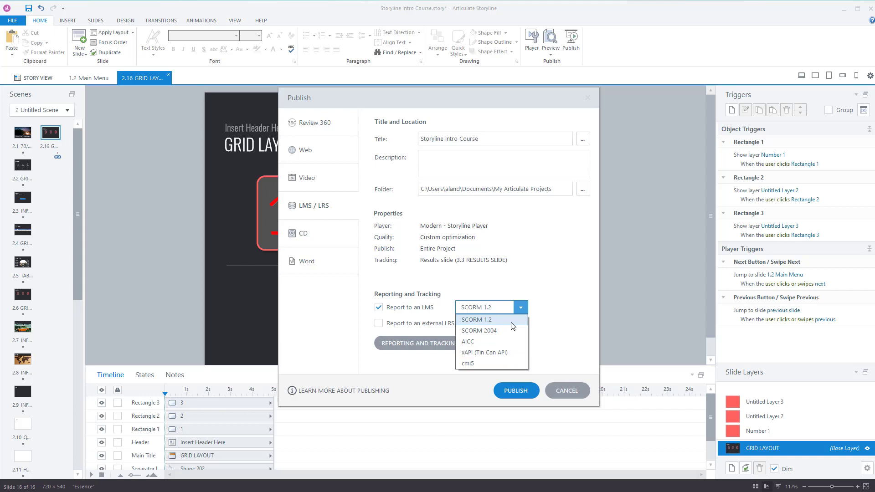
mouse_move(516, 327)
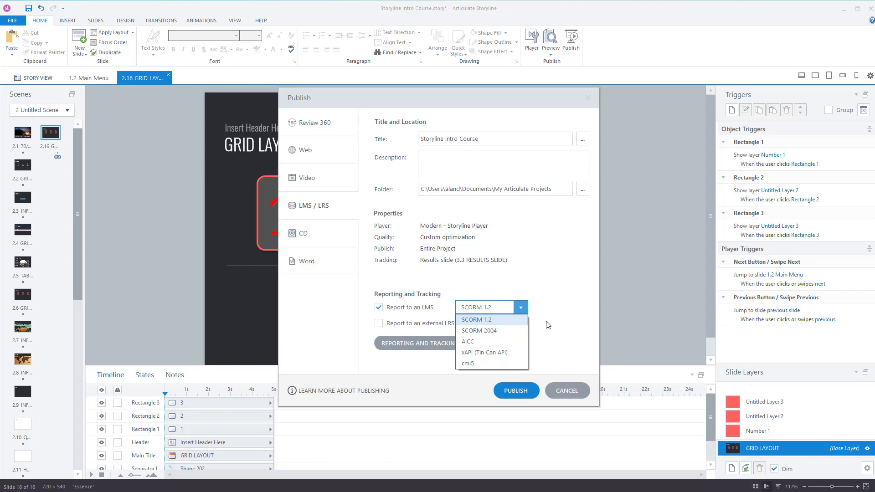
mouse_move(583, 311)
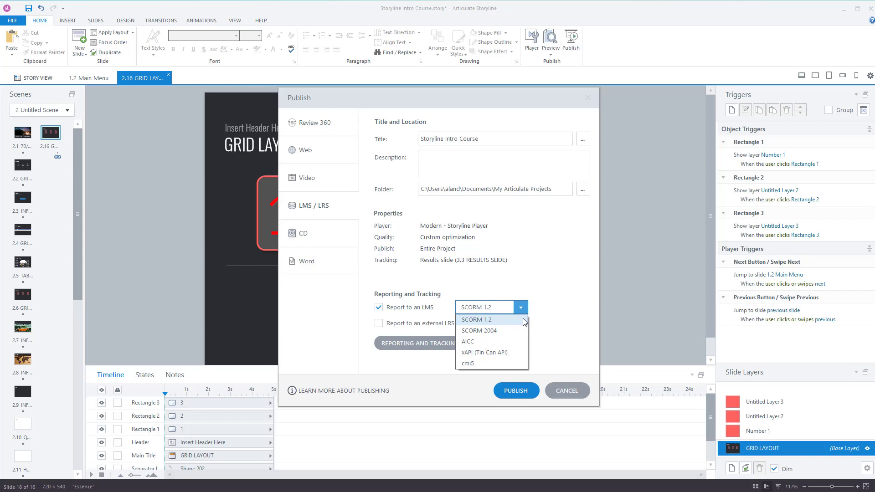
left_click(477, 319)
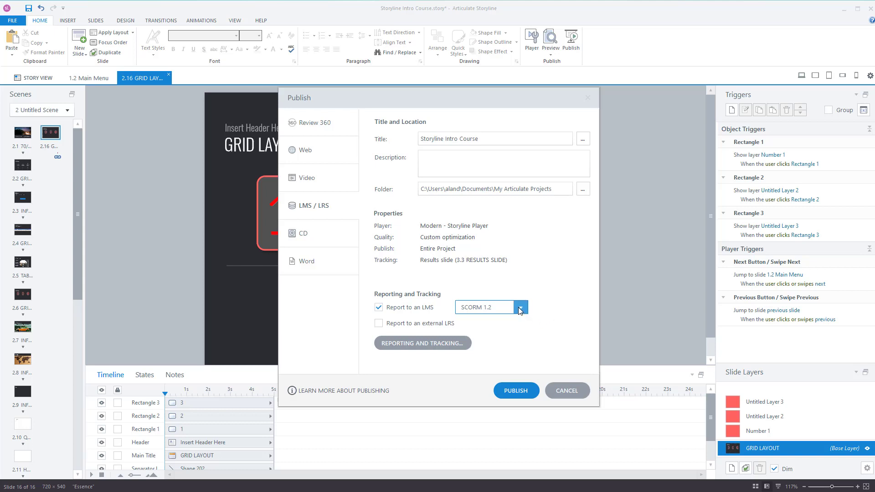
left_click(520, 307)
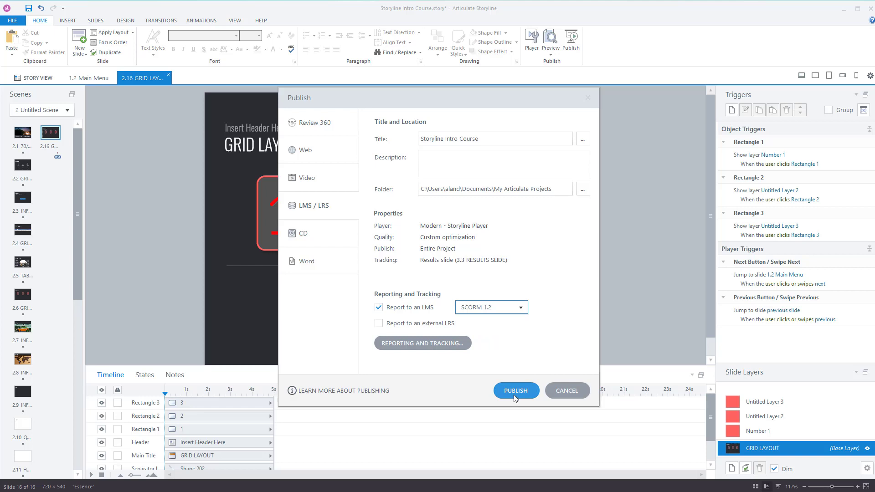
Publish the Storyline Intro Course for the LMS and get the success confirmation
left_click(514, 390)
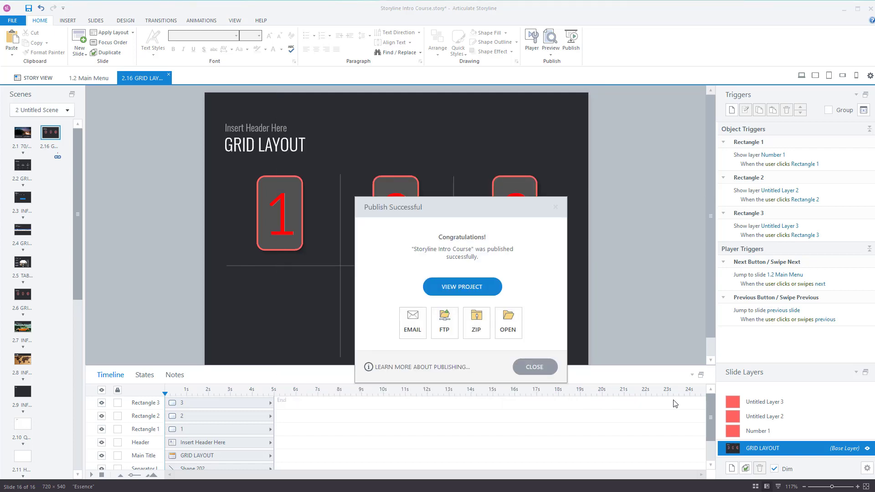
mouse_move(434, 407)
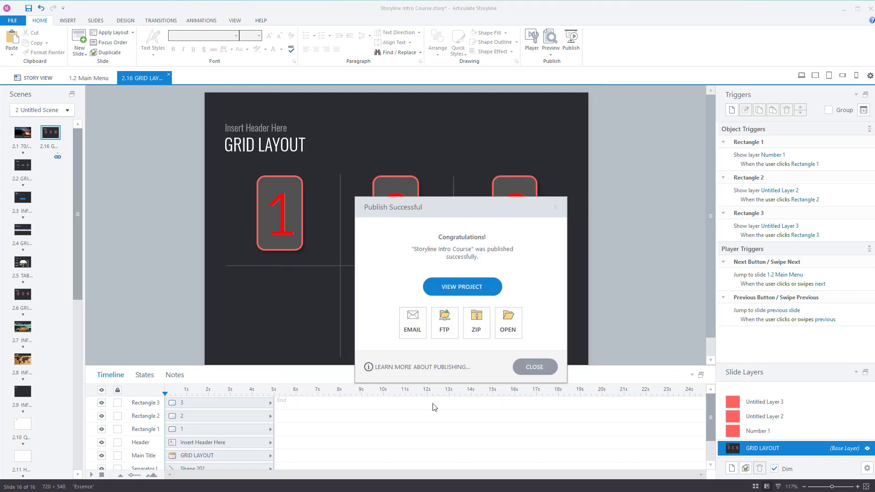
mouse_move(475, 323)
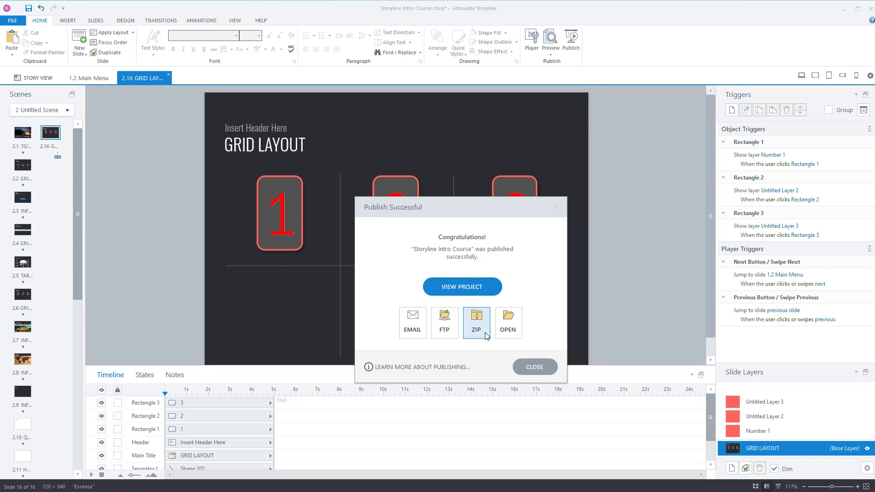
mouse_move(483, 345)
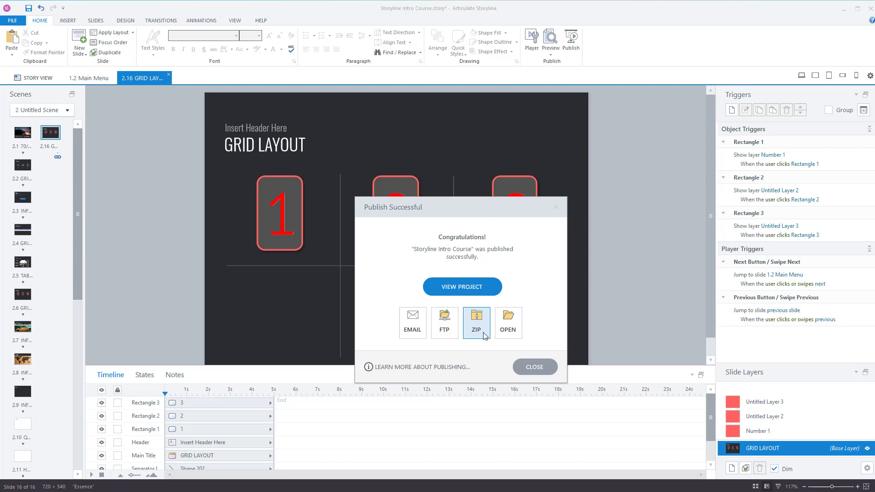
left_click(476, 329)
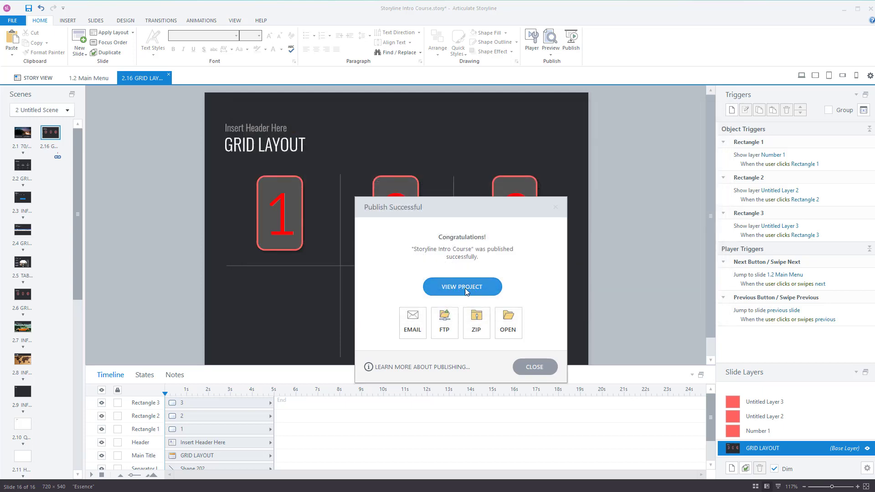
View the published course in the browser on its Welcome Layout slide with the menu hidden
left_click(461, 286)
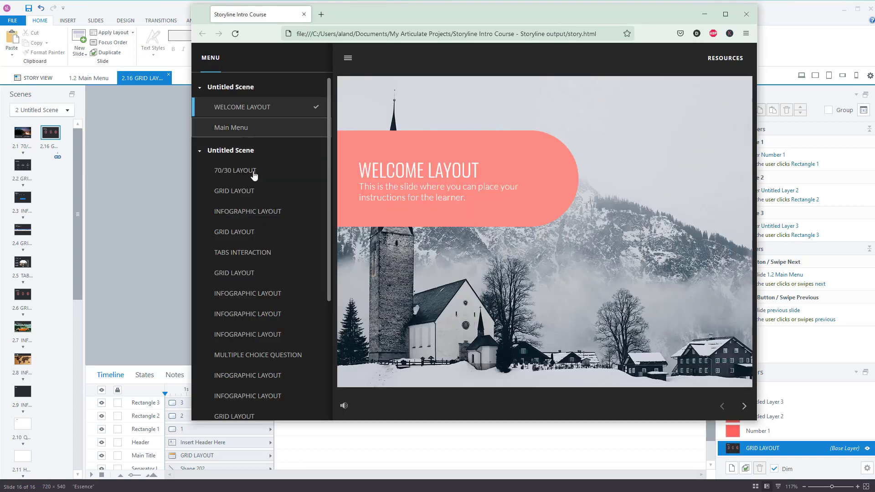
left_click(348, 57)
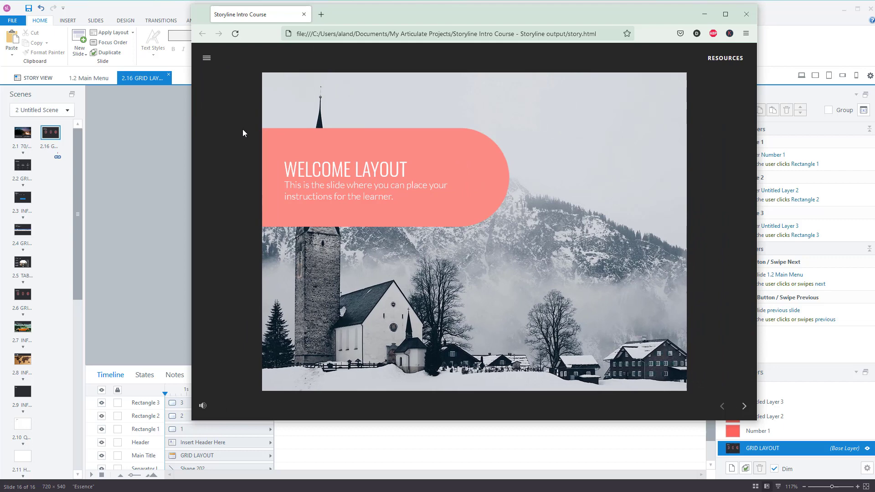